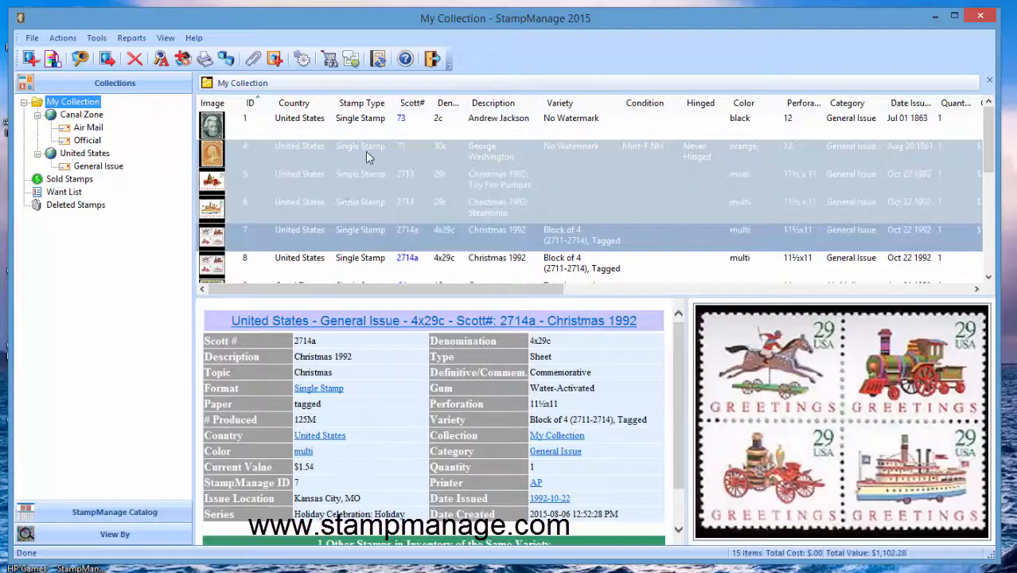
Run the Item Detail (1 per page) collection report on the selected stamps.
{"action": "right_click", "coordinate": [366, 156]}
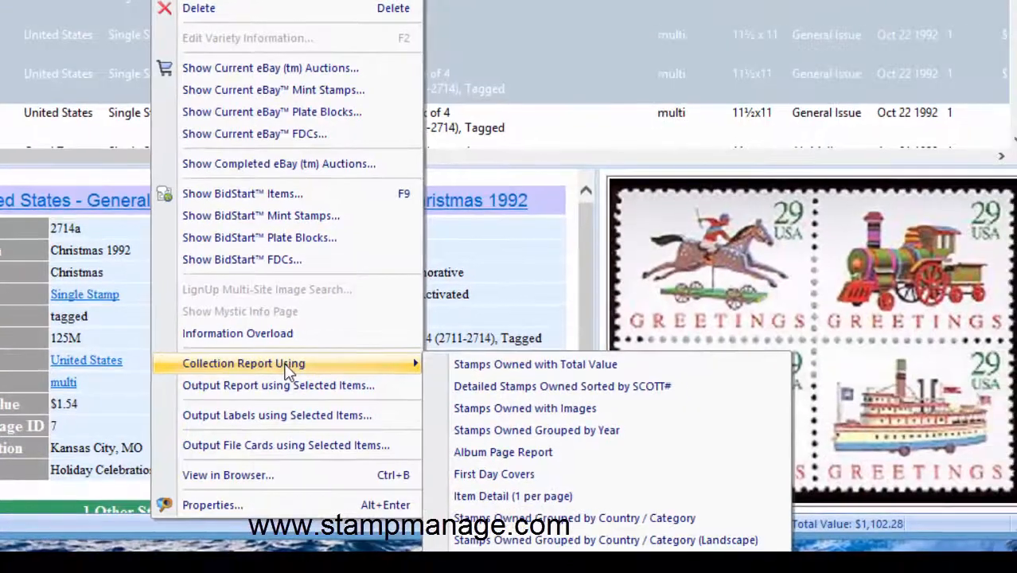
{"action": "mouse_move", "coordinate": [541, 497]}
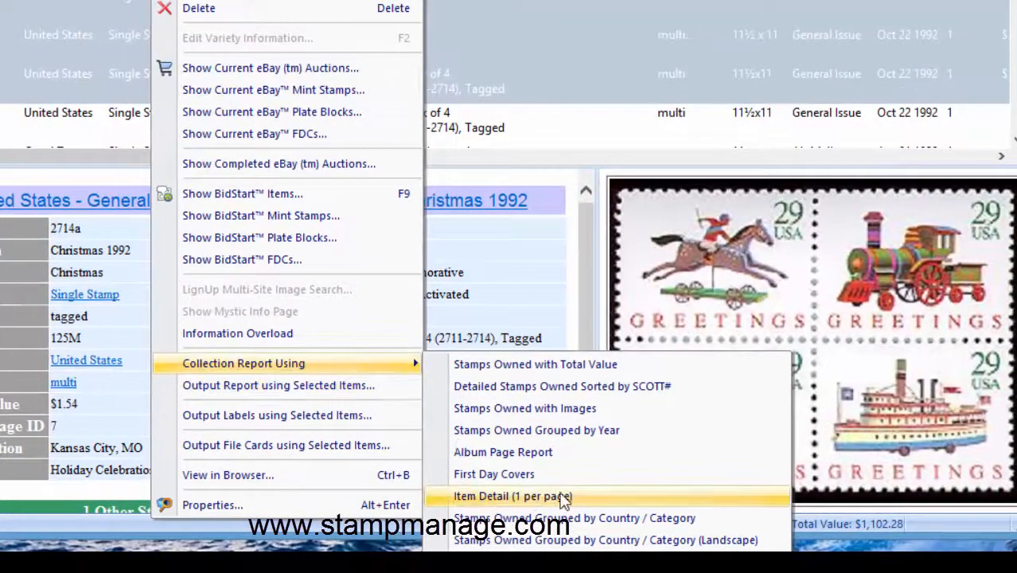
{"action": "mouse_move", "coordinate": [587, 500]}
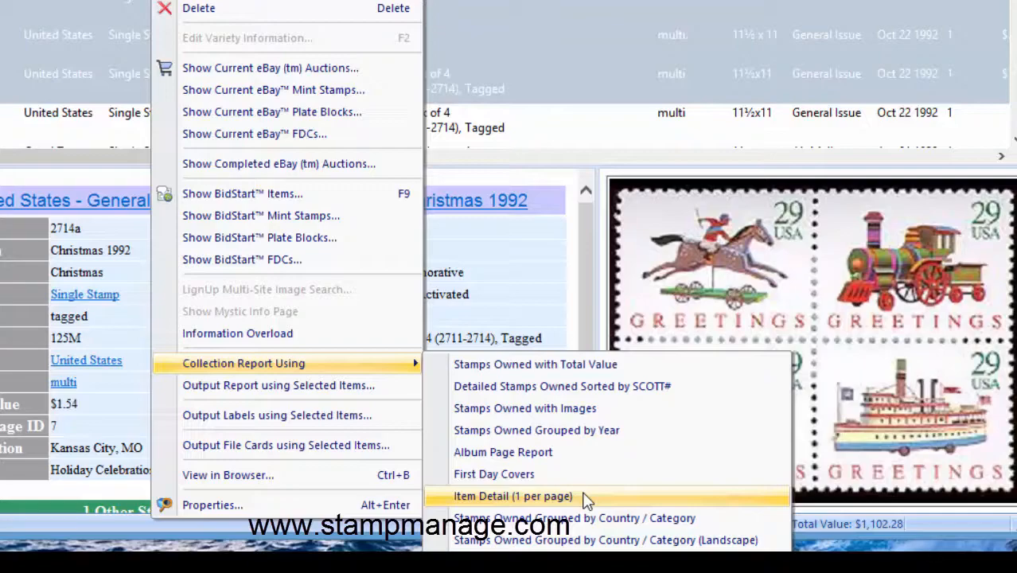
{"action": "left_click", "coordinate": [513, 496]}
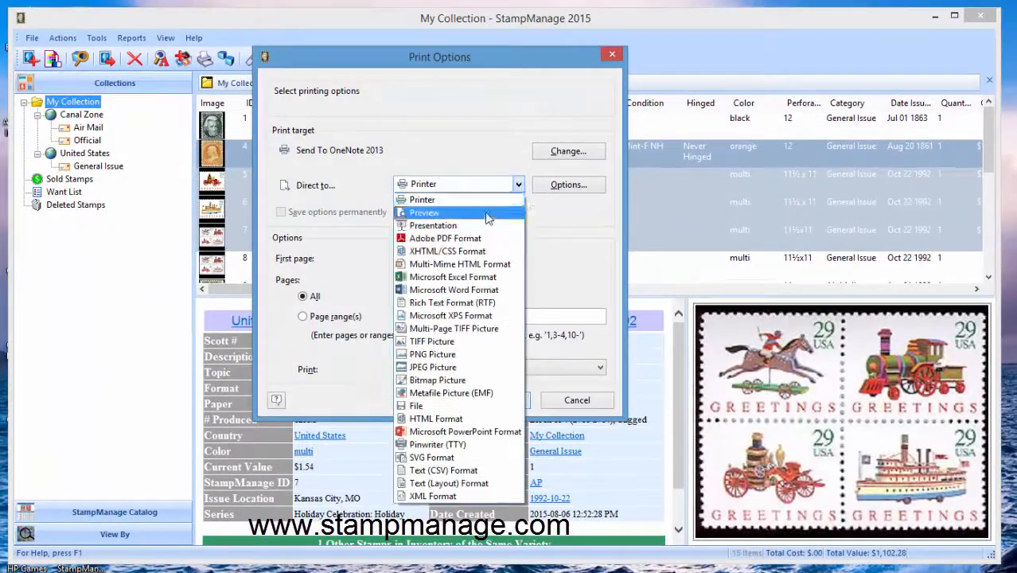
Preview the report on screen, view pages 3 and 4, then close the preview.
{"action": "left_click", "coordinate": [424, 214]}
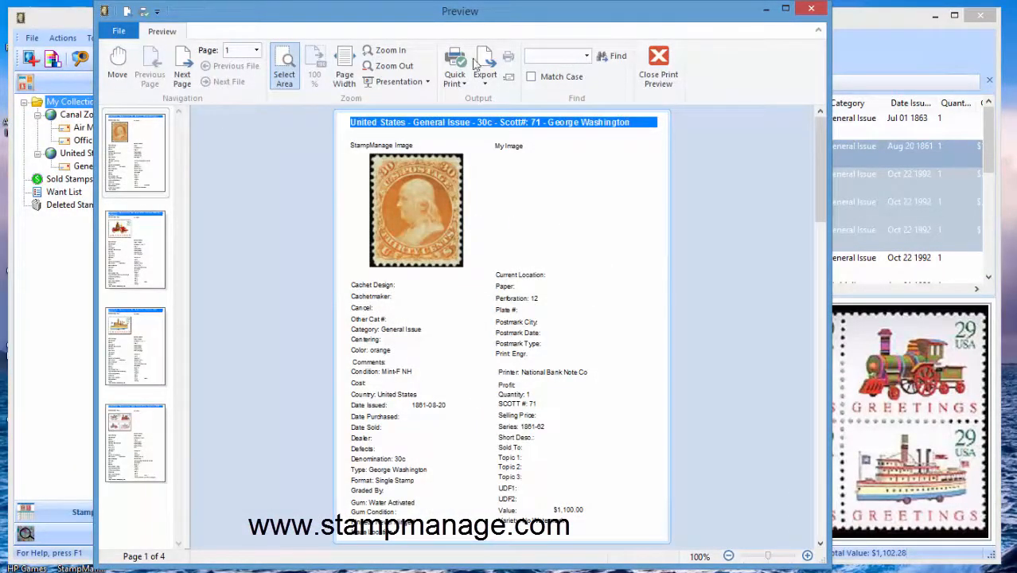
{"action": "left_click", "coordinate": [135, 347]}
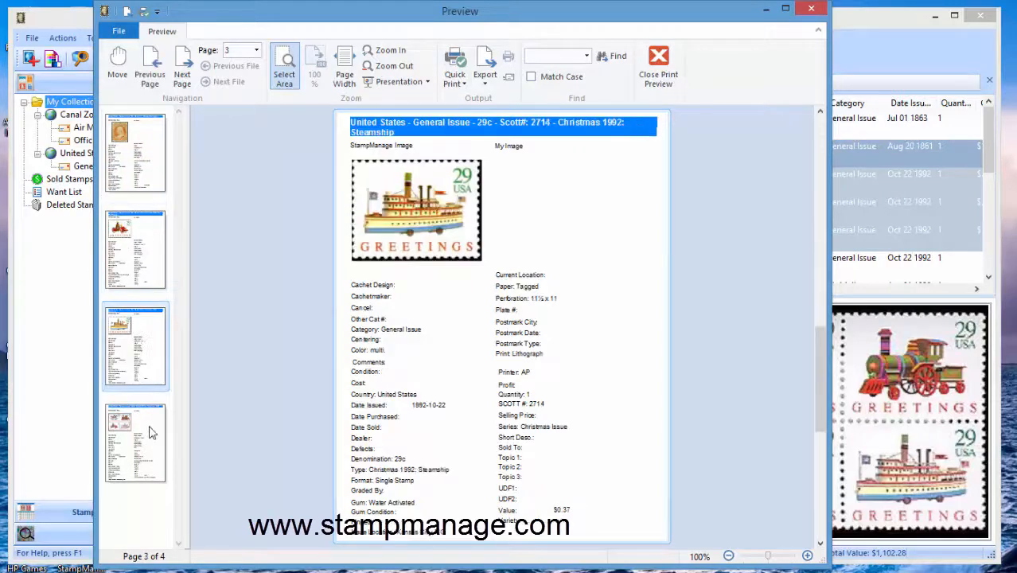
{"action": "left_click", "coordinate": [135, 443]}
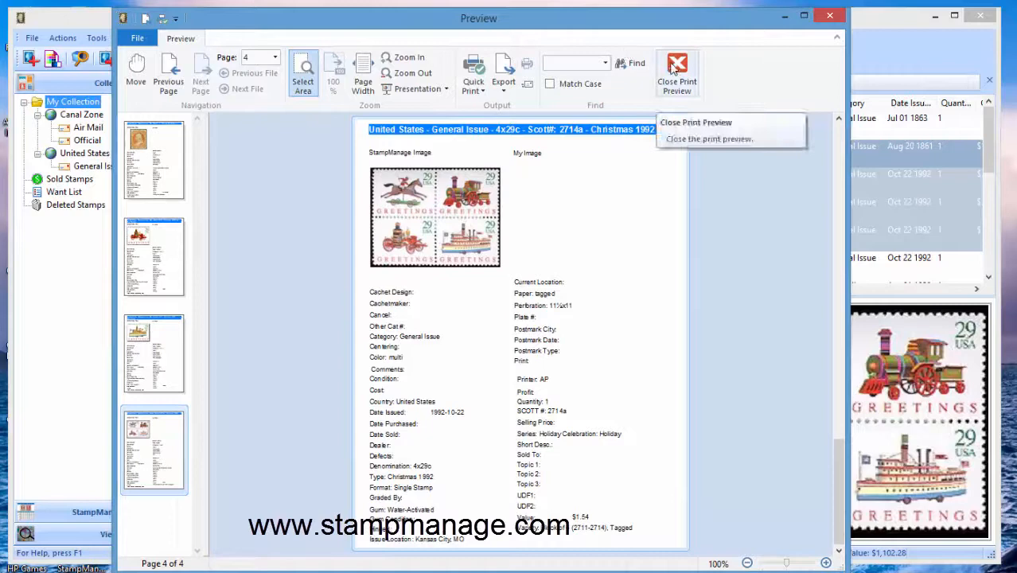
{"action": "left_click", "coordinate": [676, 71]}
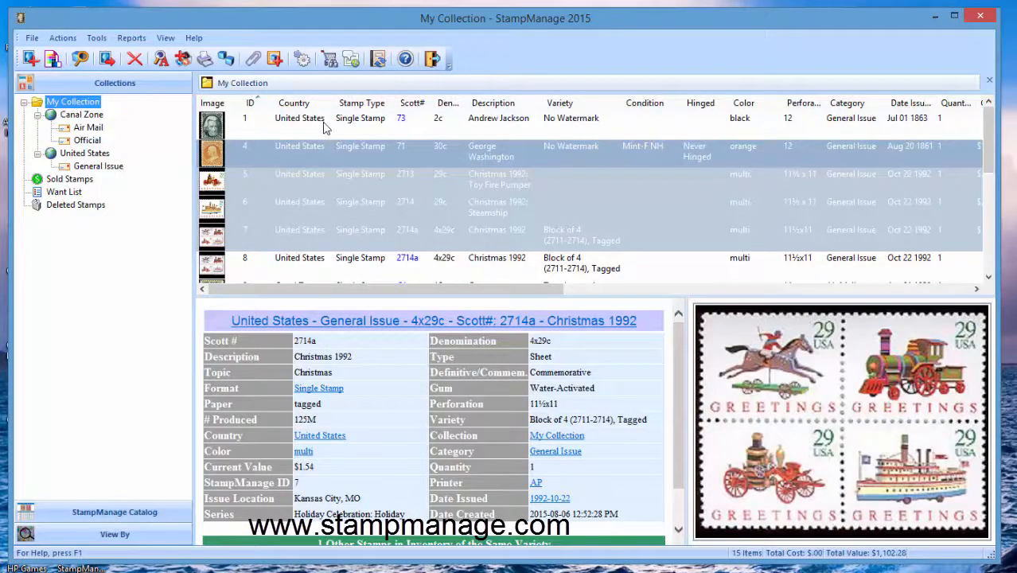
Open the ItemDetailOld.crd file card layout via Reports > Edit File Cards.
{"action": "left_click", "coordinate": [131, 38]}
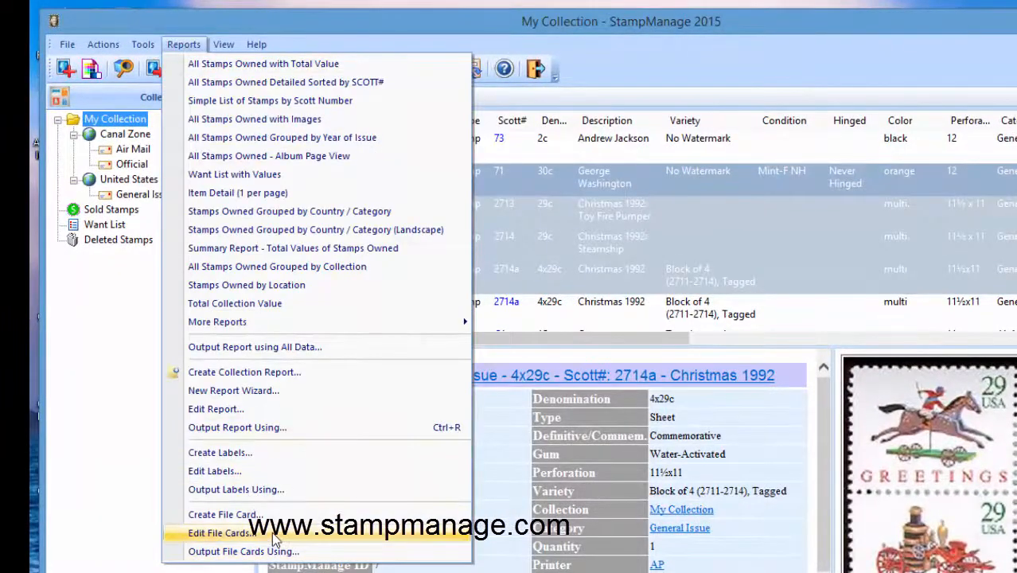
{"action": "left_click", "coordinate": [223, 531]}
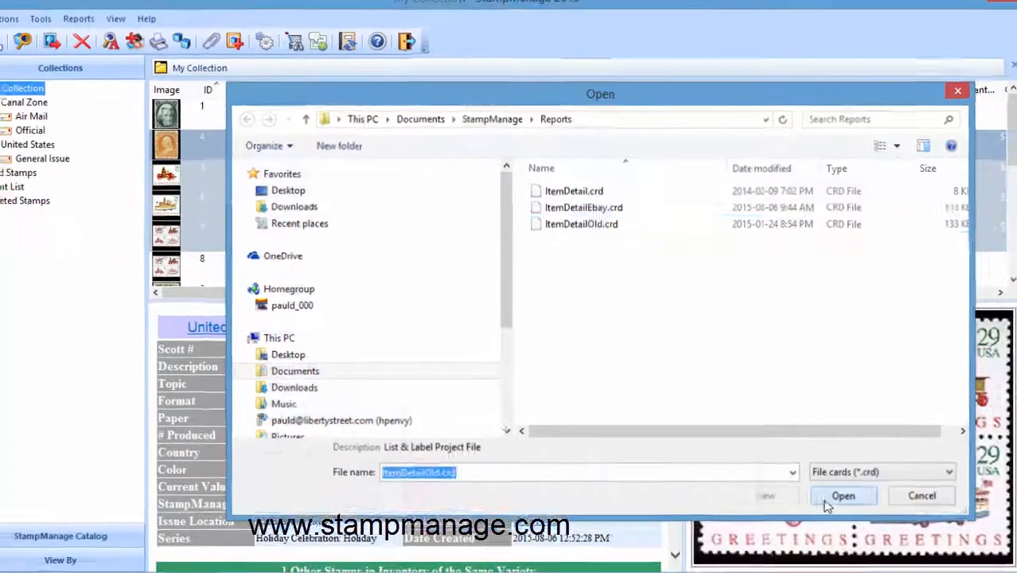
{"action": "left_click", "coordinate": [843, 495]}
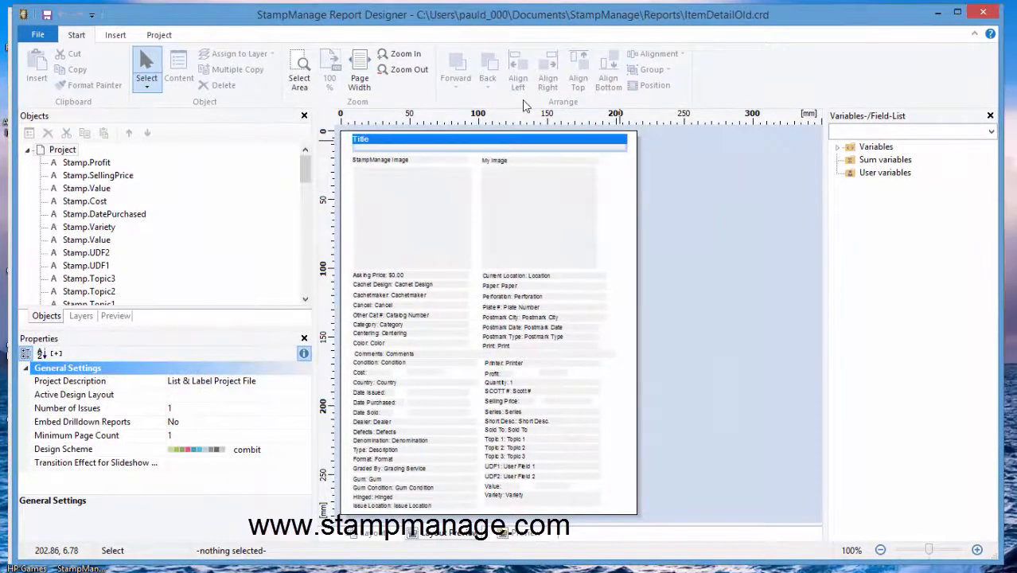
Inspect the layout fields and start Save As with the name ItemDetailNew.
{"action": "left_click", "coordinate": [411, 217]}
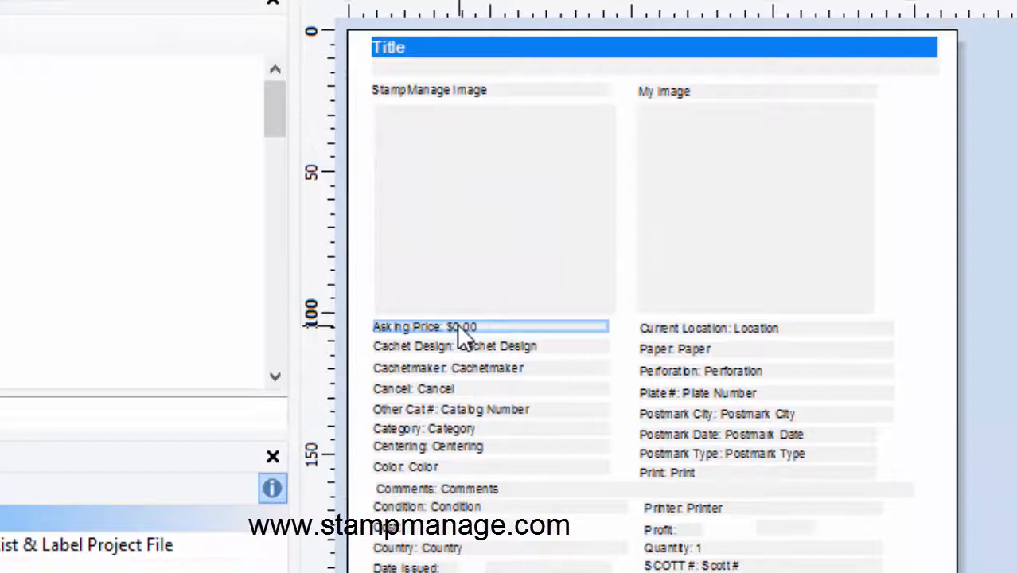
{"action": "mouse_move", "coordinate": [454, 112]}
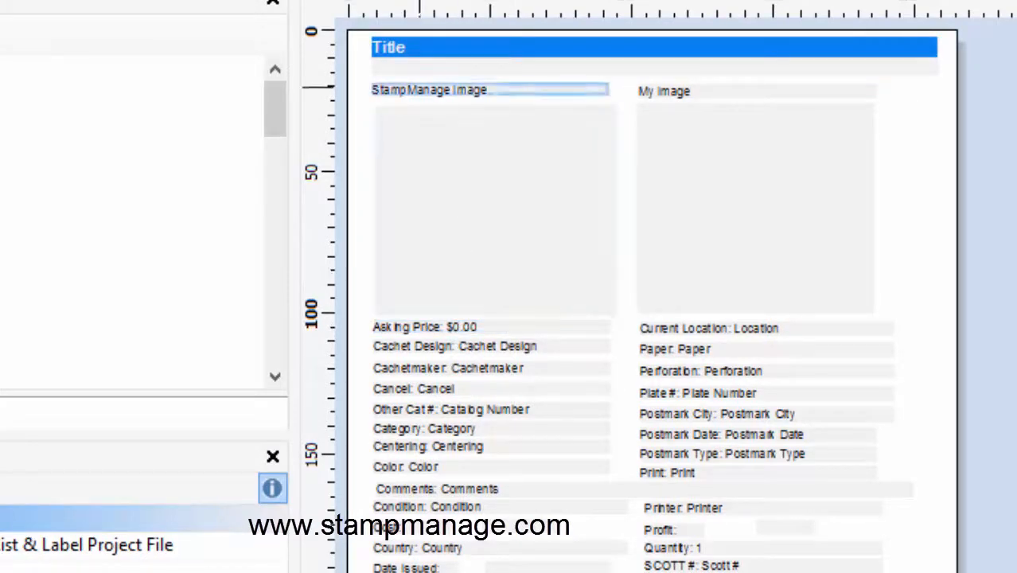
{"action": "left_click", "coordinate": [488, 89]}
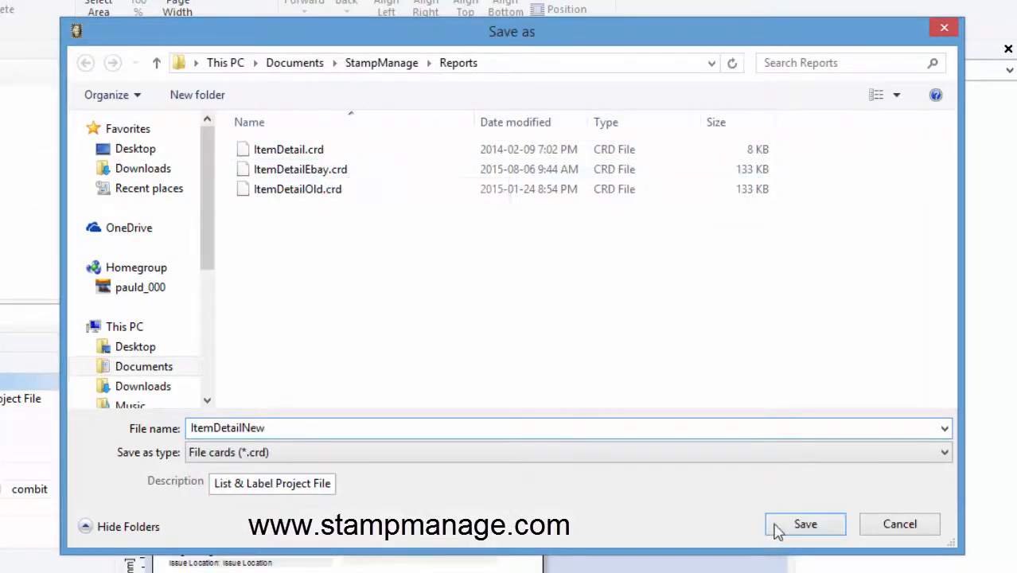
Save as ItemDetailNew, delete the Asking Price field and move SCOTT # into its place.
{"action": "left_click", "coordinate": [805, 523]}
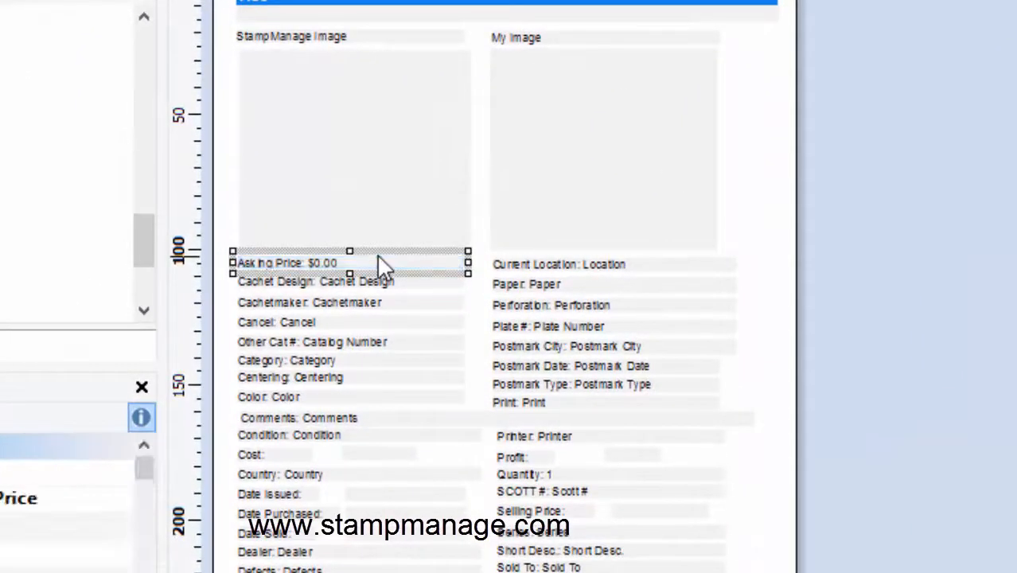
{"action": "left_click", "coordinate": [350, 262]}
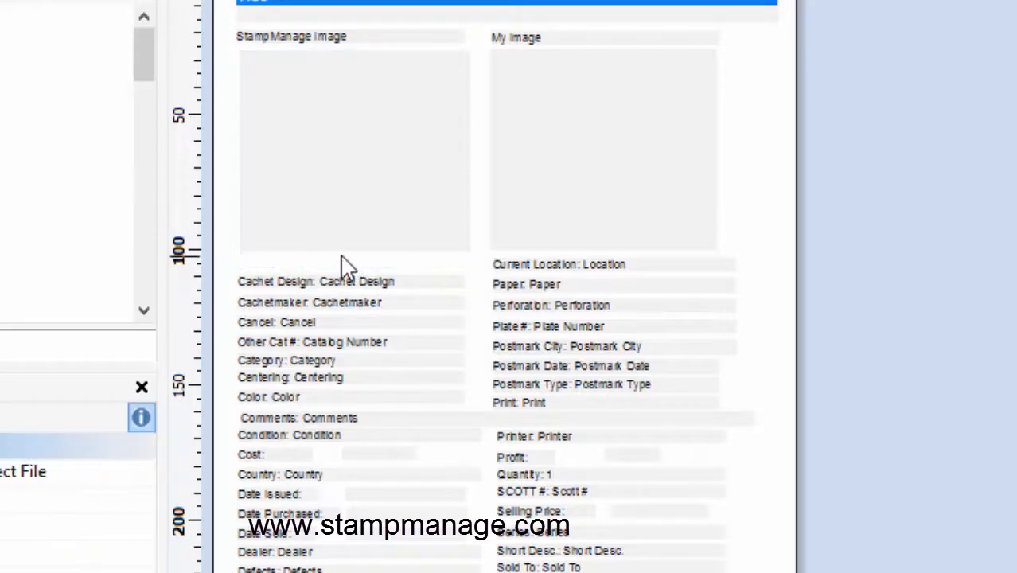
{"action": "left_click", "coordinate": [608, 474]}
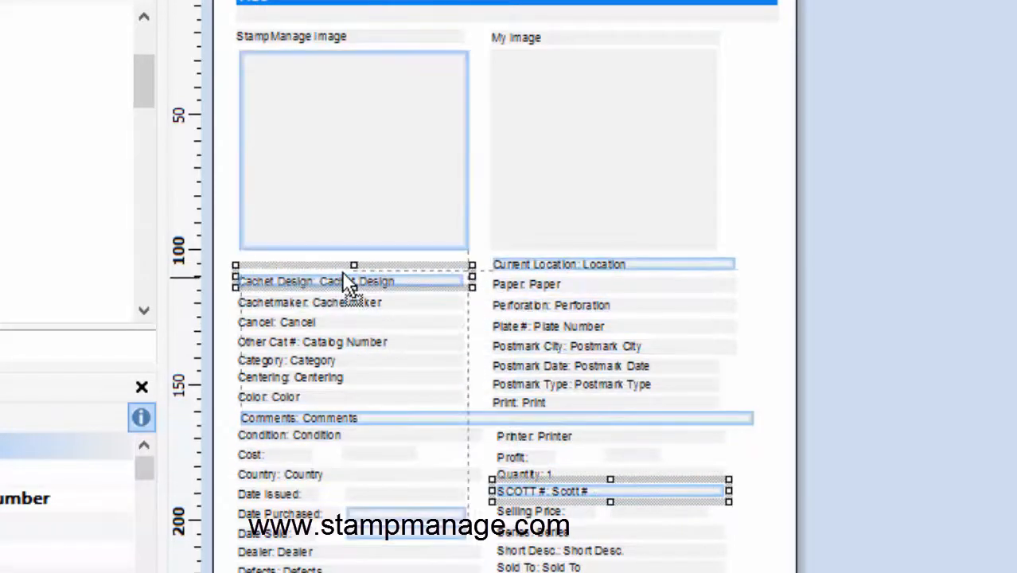
{"action": "left_click_drag", "start_coordinate": [608, 490], "coordinate": [353, 265]}
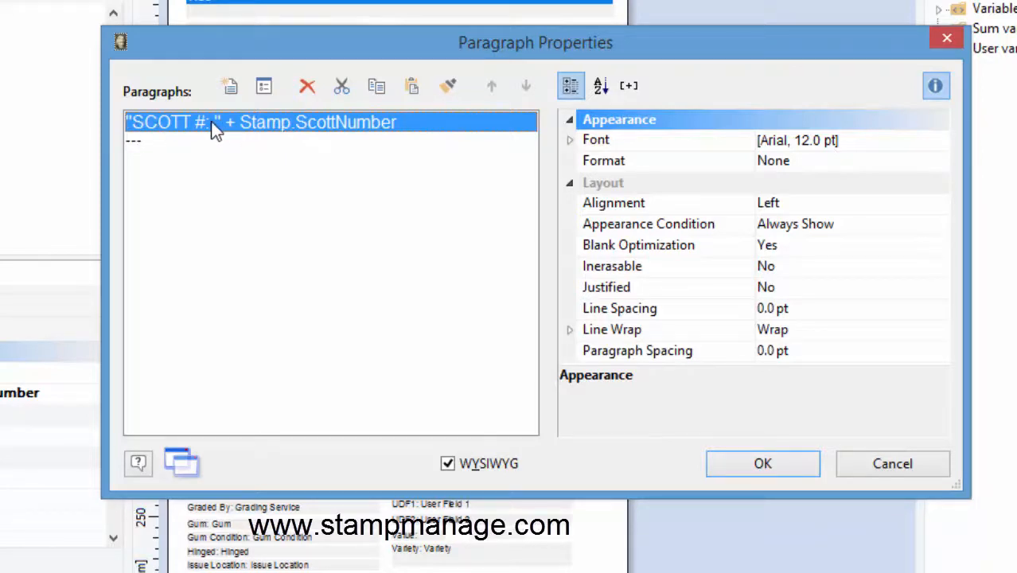
{"action": "mouse_move", "coordinate": [344, 130]}
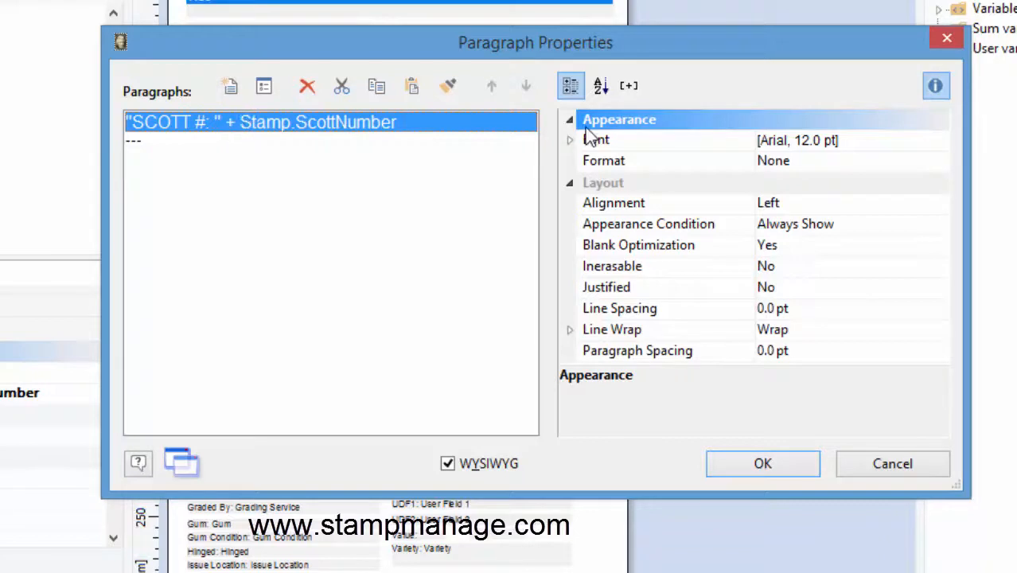
Set the SCOTT # paragraph's font style to Bold in the font chooser.
{"action": "left_click", "coordinate": [595, 140]}
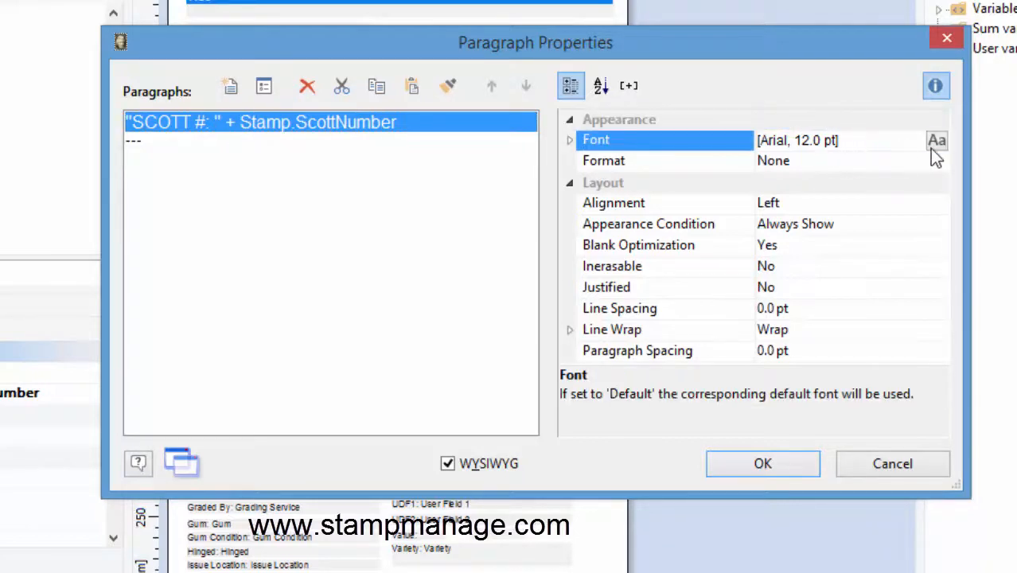
{"action": "left_click", "coordinate": [936, 140]}
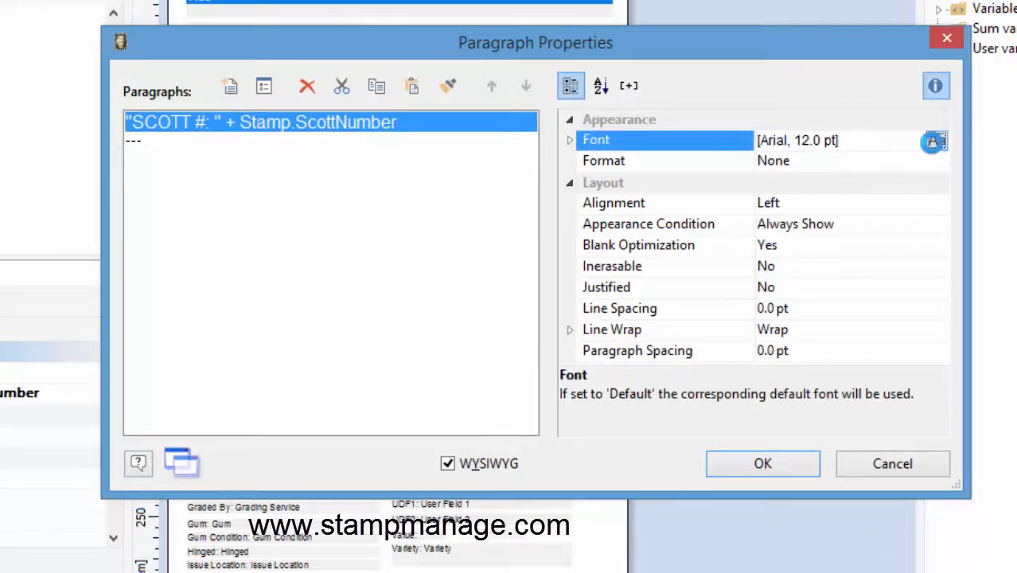
{"action": "left_click", "coordinate": [934, 141]}
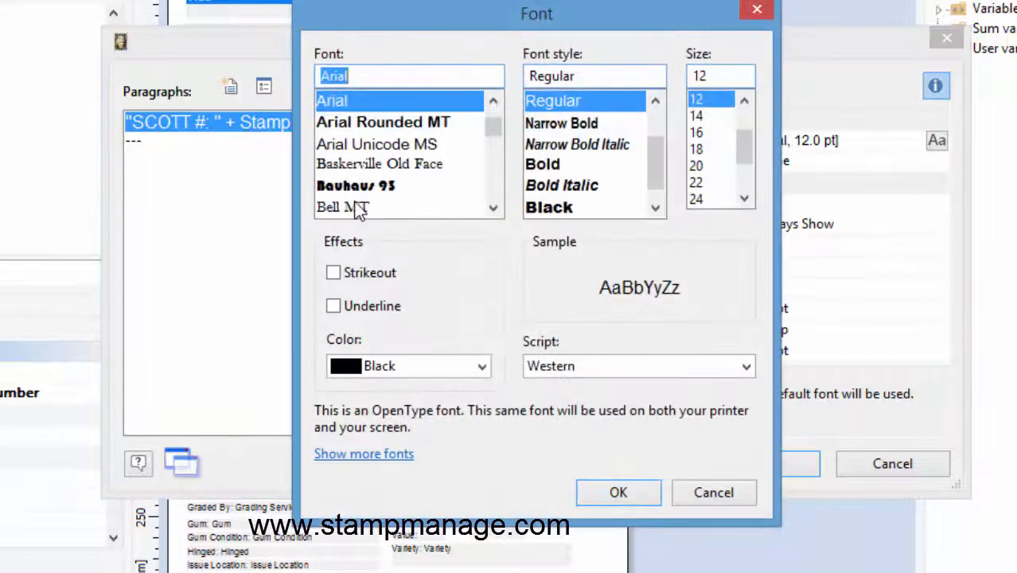
{"action": "left_click", "coordinate": [541, 164]}
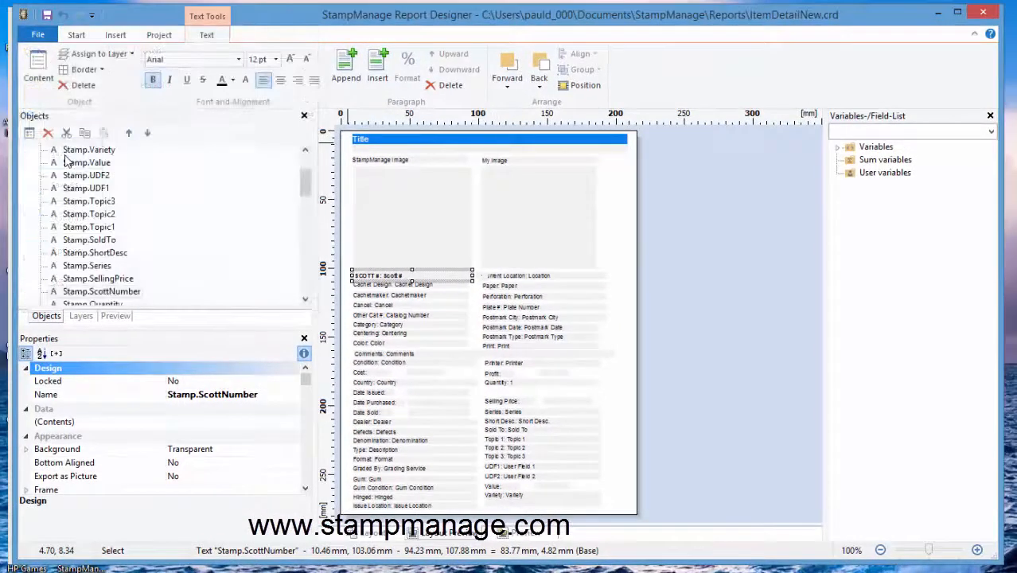
{"action": "mouse_move", "coordinate": [891, 89]}
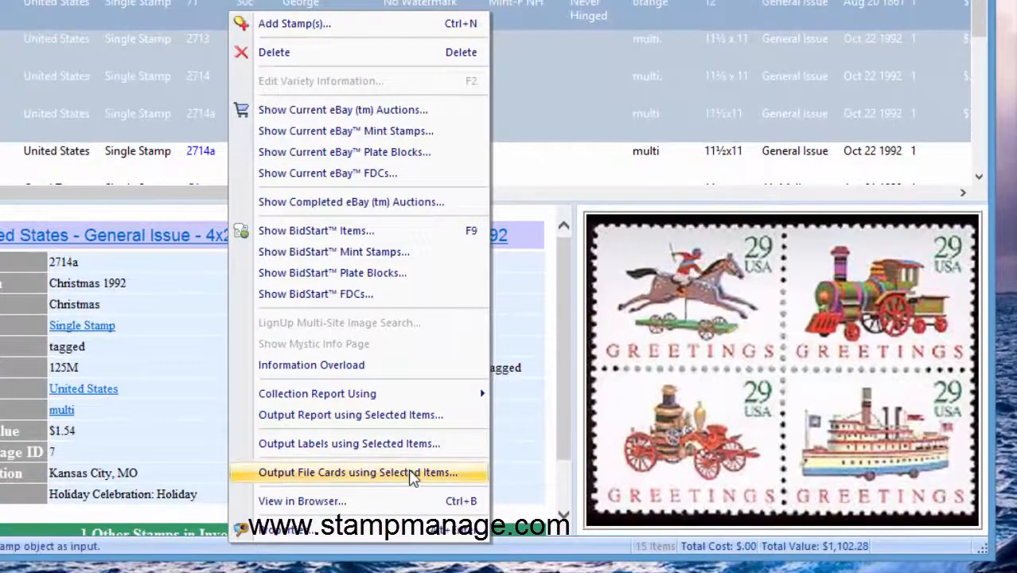
Output file cards for the selected stamps directly to an on-screen preview.
{"action": "left_click", "coordinate": [356, 471]}
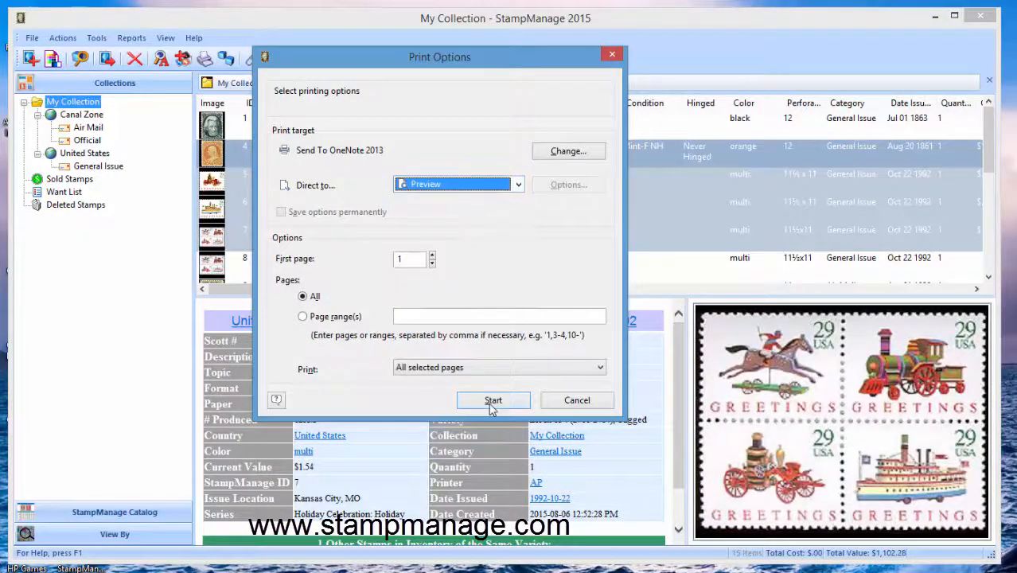
{"action": "left_click", "coordinate": [493, 402]}
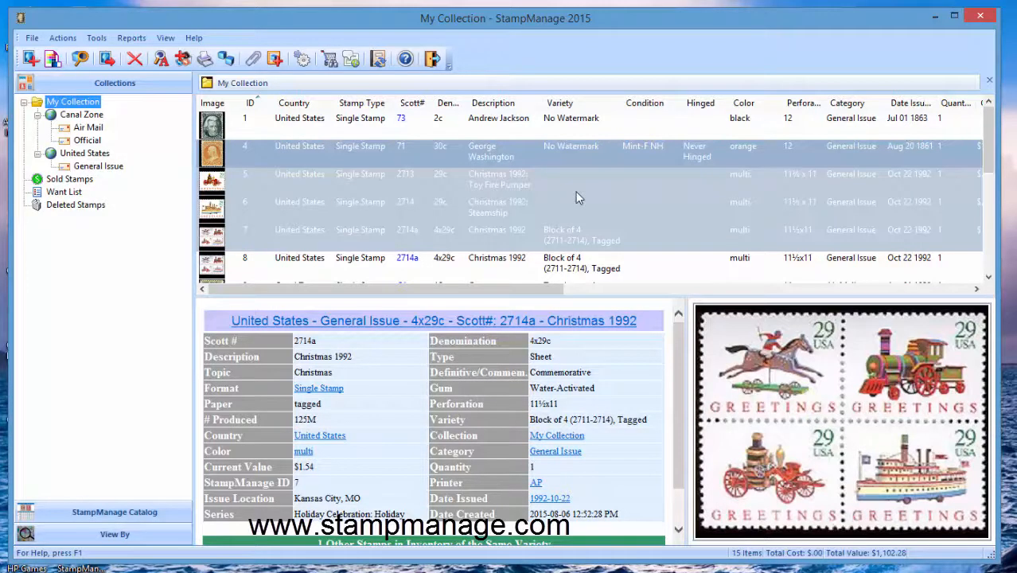
Choose Reports > Edit Report and scroll the Reports folder to the list report file.
{"action": "left_click", "coordinate": [130, 39]}
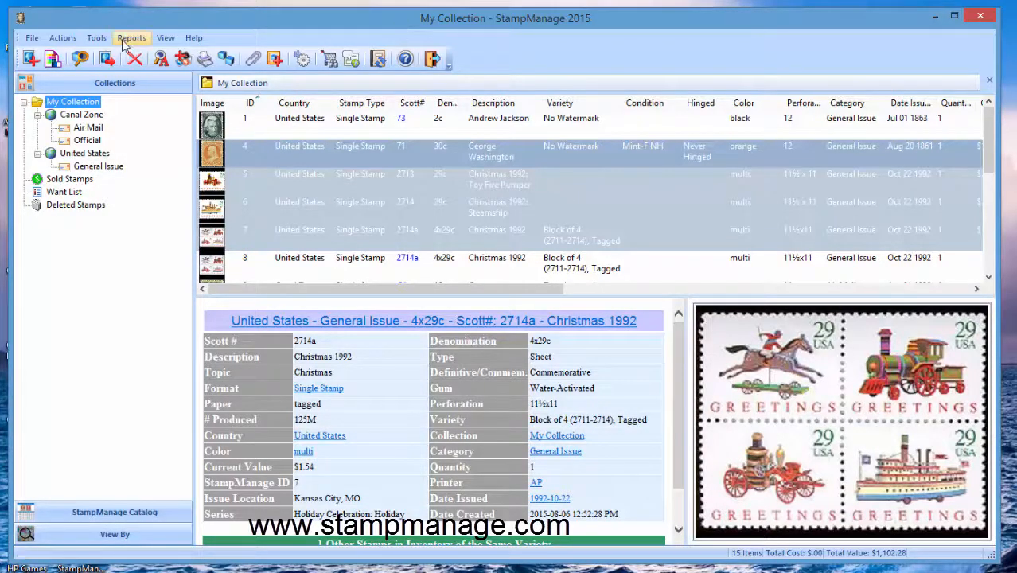
{"action": "left_click", "coordinate": [131, 38]}
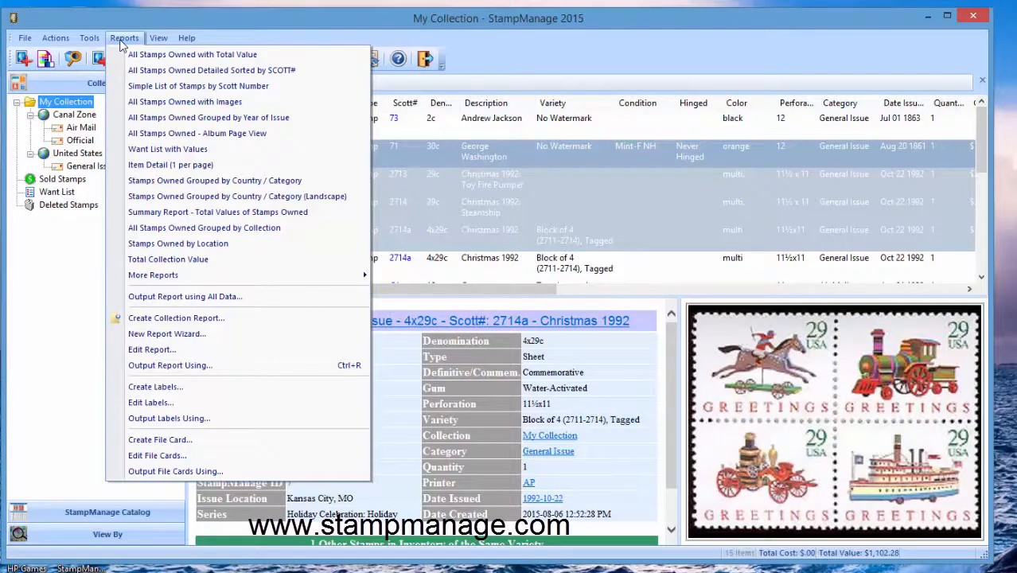
{"action": "mouse_move", "coordinate": [124, 44]}
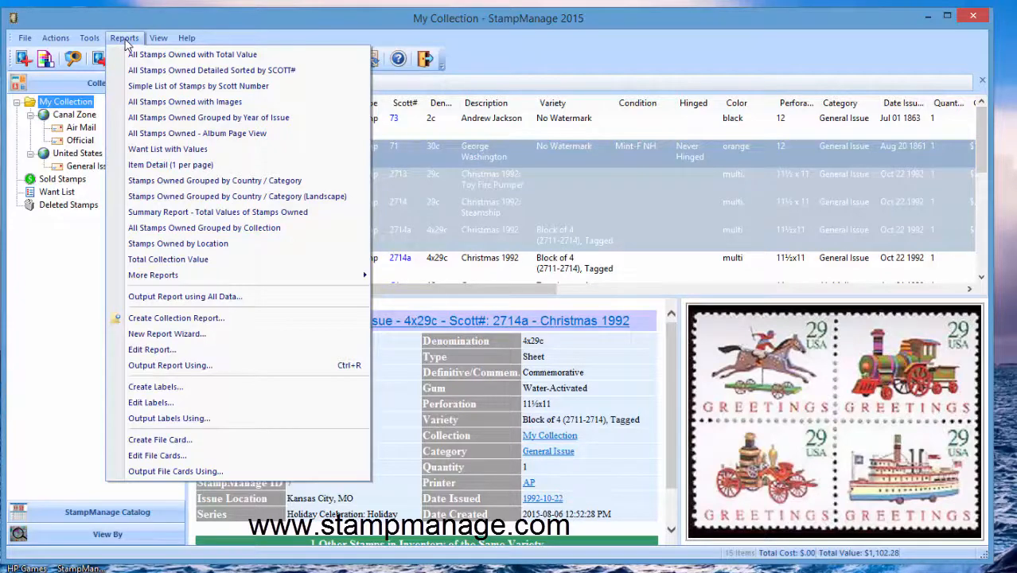
{"action": "left_click", "coordinate": [153, 350]}
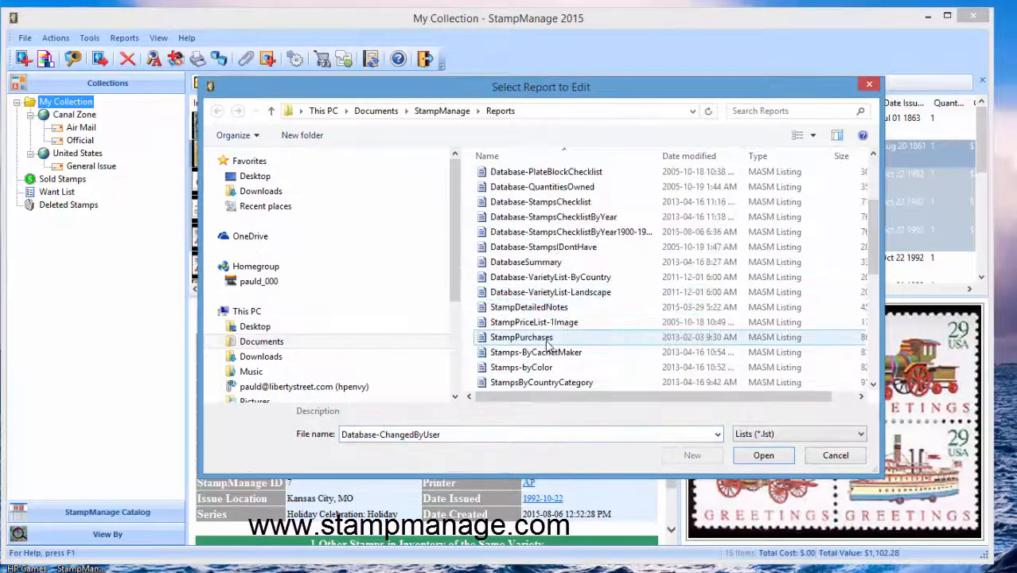
{"action": "scroll", "scroll_direction": "down", "scroll_amount": 3}
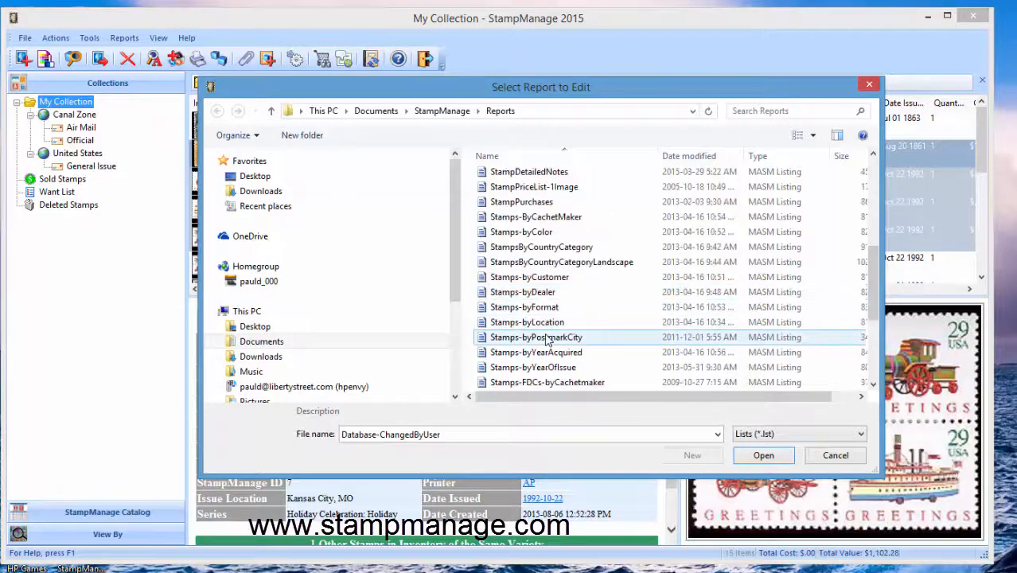
{"action": "scroll", "scroll_direction": "down", "scroll_amount": 3}
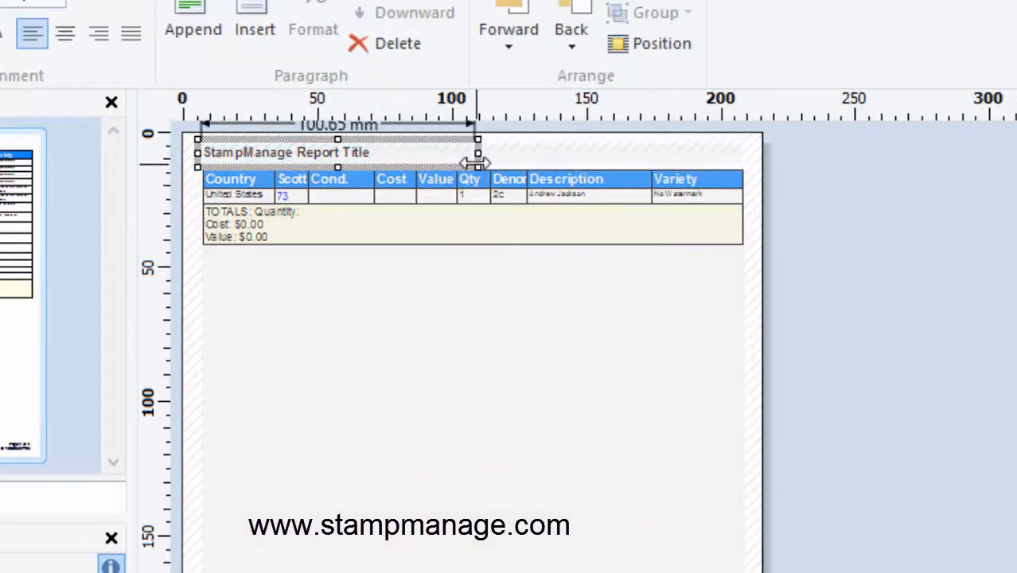
Shrink the title object and draw a new Text object at the page's top right.
{"action": "left_click_drag", "start_coordinate": [477, 151], "coordinate": [497, 152]}
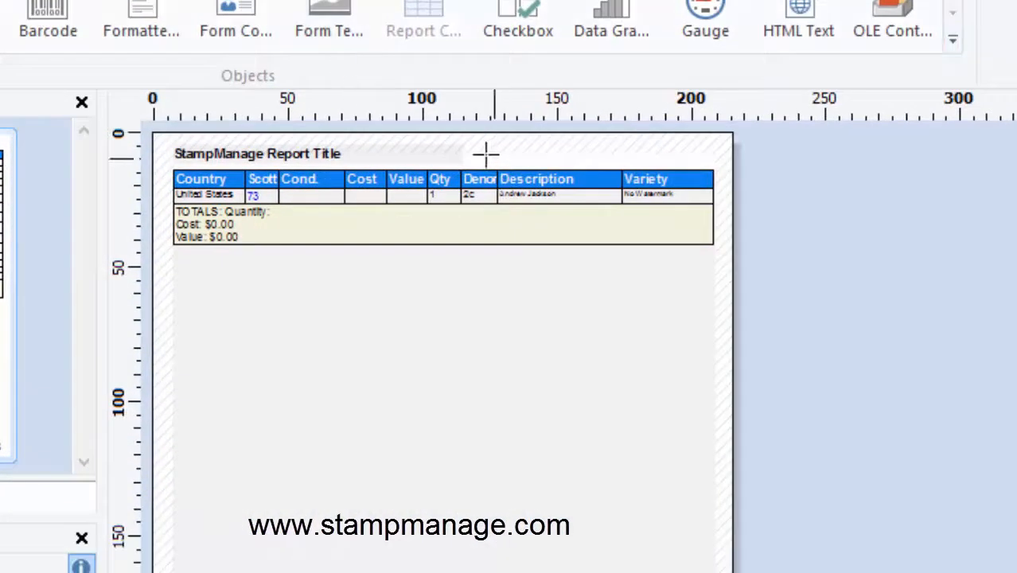
{"action": "left_click_drag", "start_coordinate": [475, 153], "coordinate": [645, 156]}
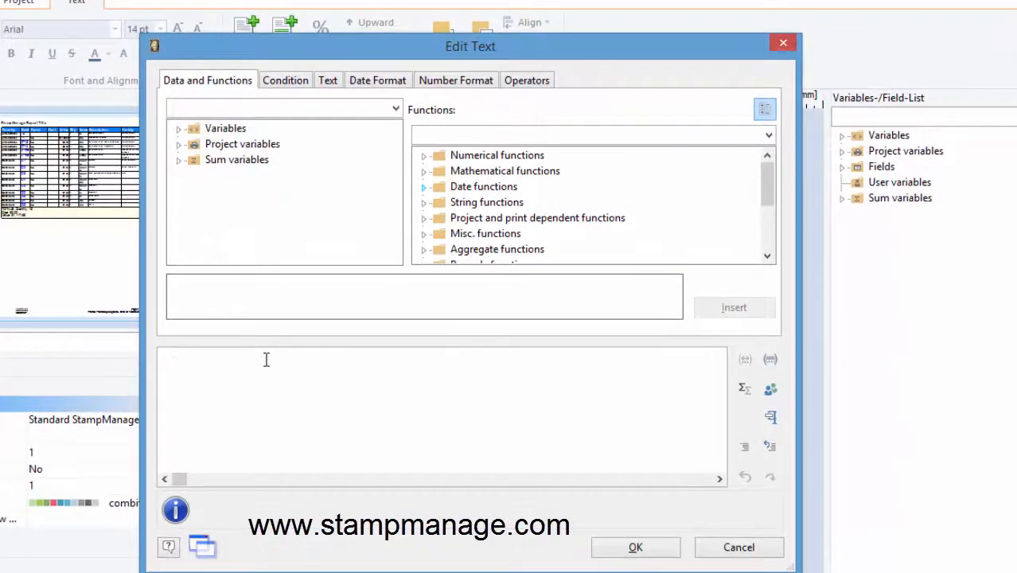
Enter 'Liberty Street Software' as the text box contents and reopen it for editing.
{"action": "type", "text": "\"Liberty Street Software"}
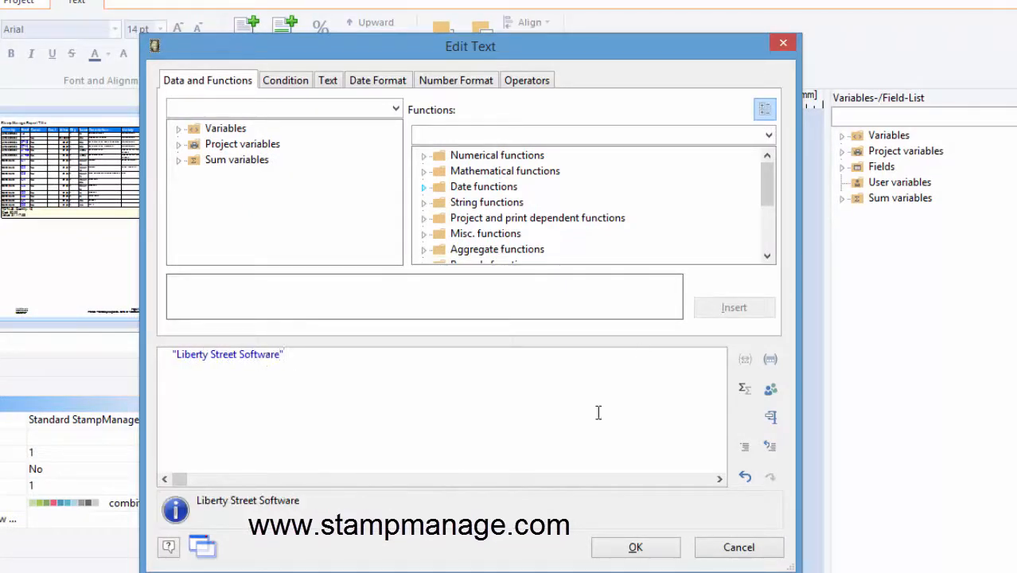
{"action": "left_click", "coordinate": [635, 548]}
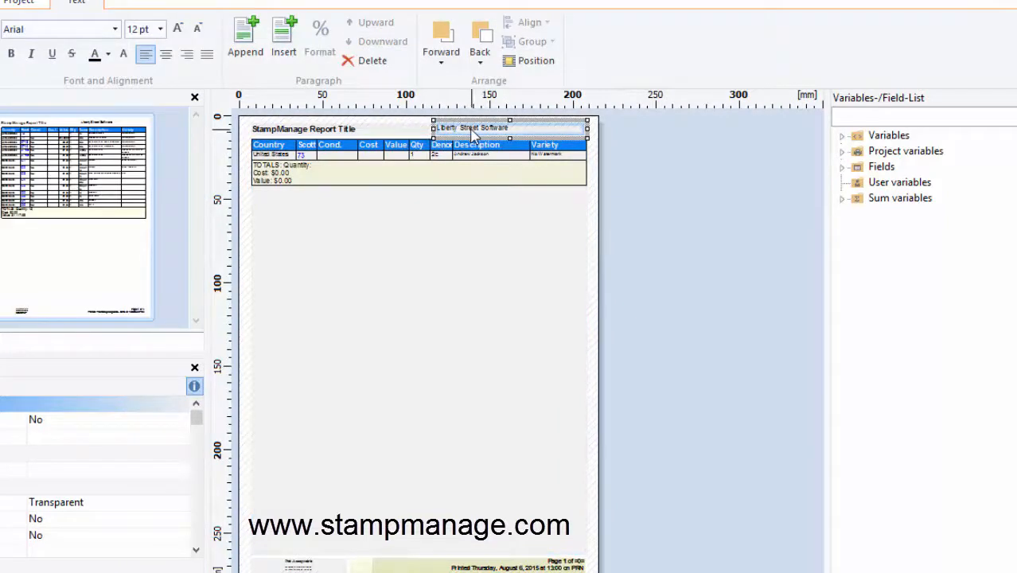
{"action": "double_click", "coordinate": [473, 127]}
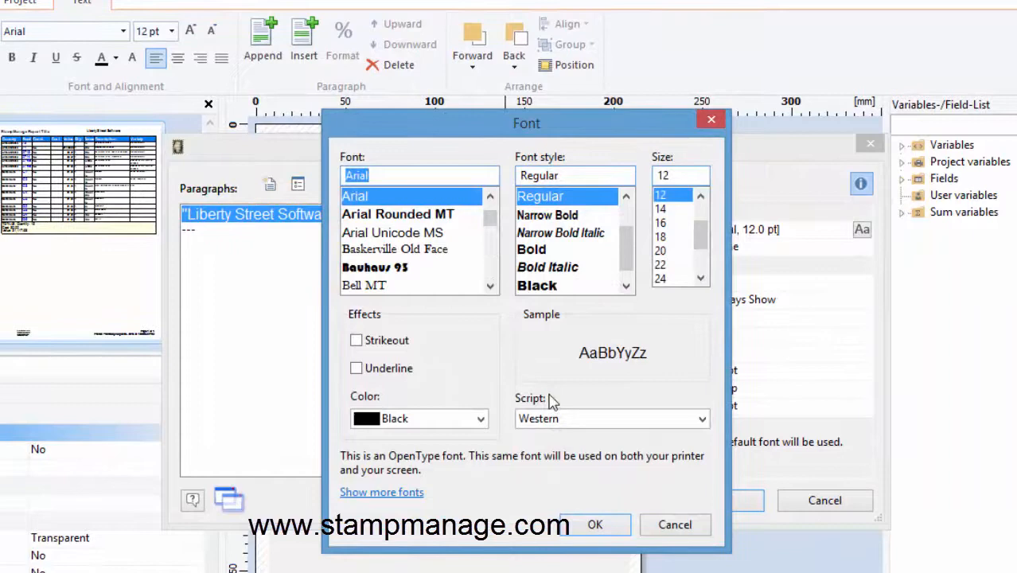
Make the Liberty Street Software text bold 14 pt and close the designer.
{"action": "left_click", "coordinate": [531, 248]}
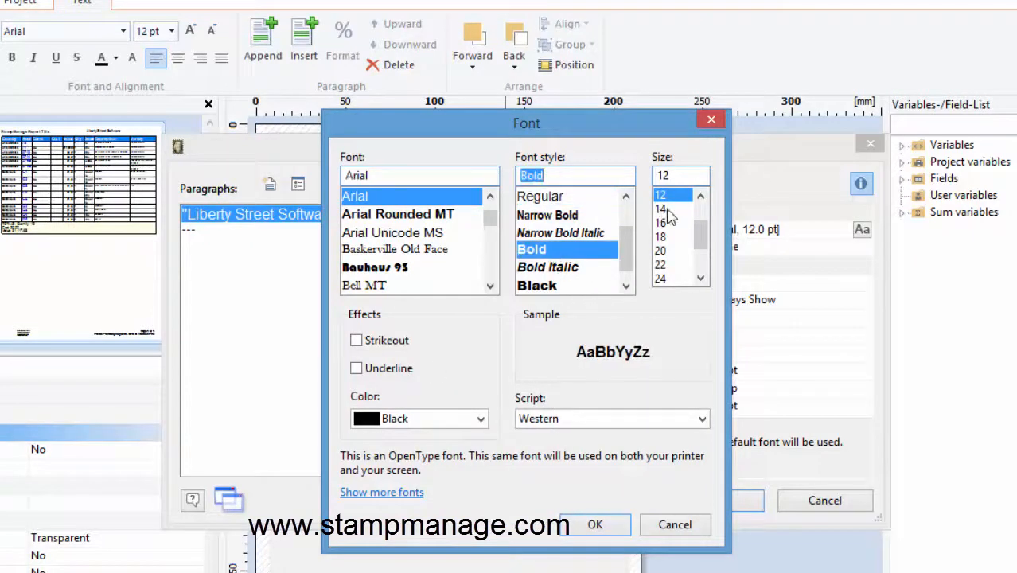
{"action": "left_click", "coordinate": [596, 525]}
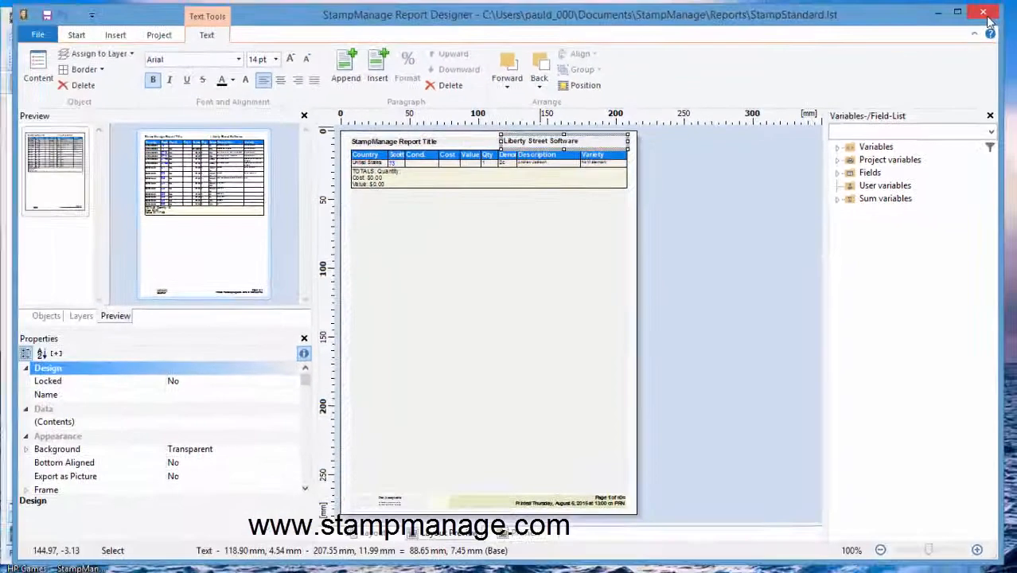
{"action": "left_click", "coordinate": [984, 13]}
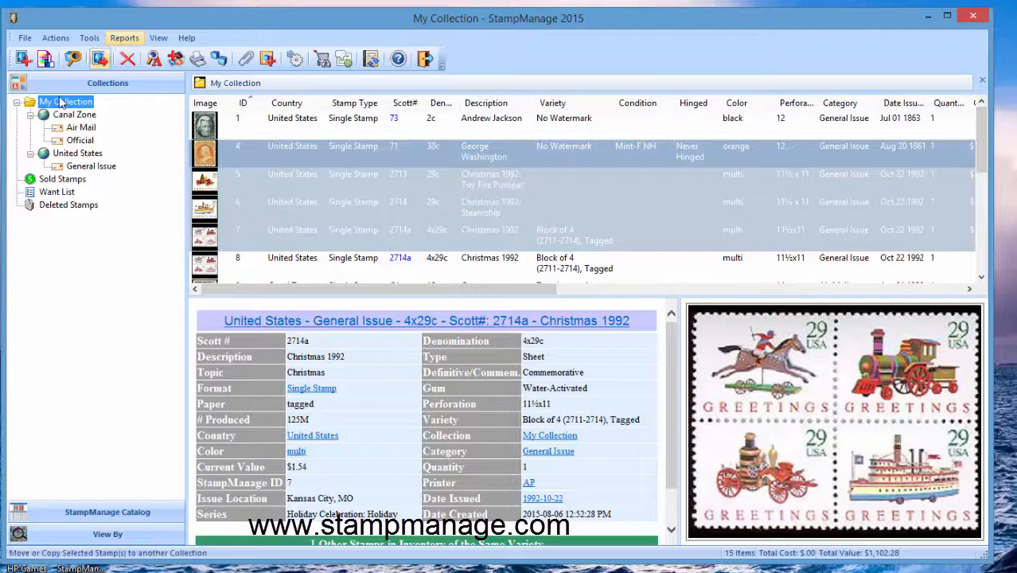
Run the Stamps Owned with Total Value report for My Collection from its context menu.
{"action": "right_click", "coordinate": [65, 102]}
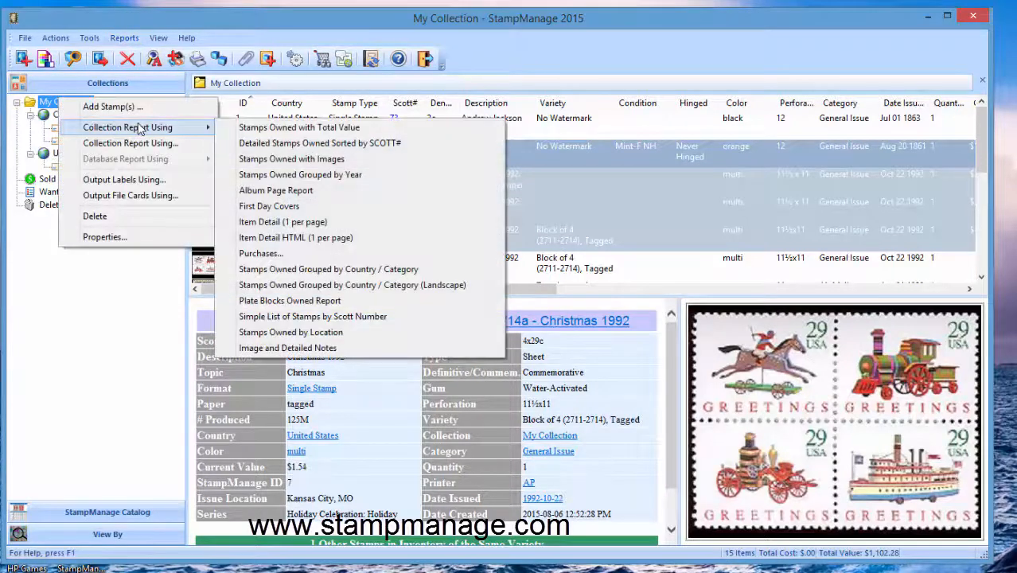
{"action": "mouse_move", "coordinate": [360, 127]}
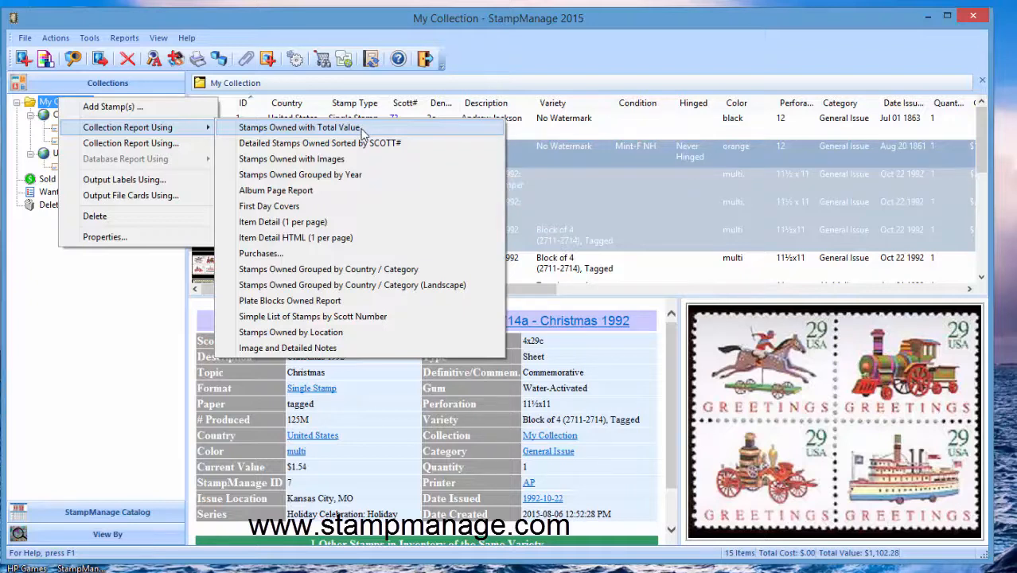
{"action": "left_click", "coordinate": [300, 127]}
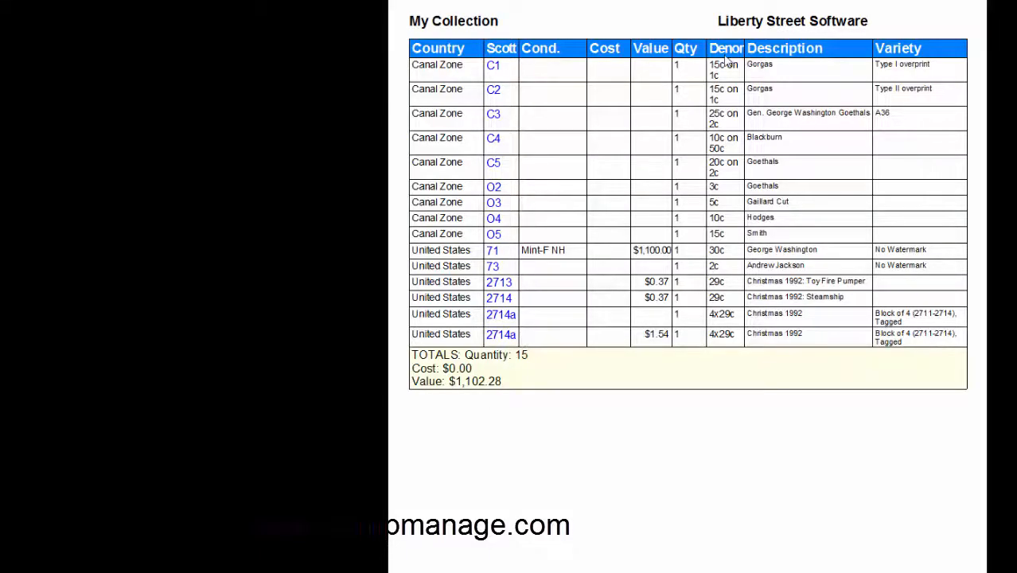
{"action": "mouse_move", "coordinate": [806, 25]}
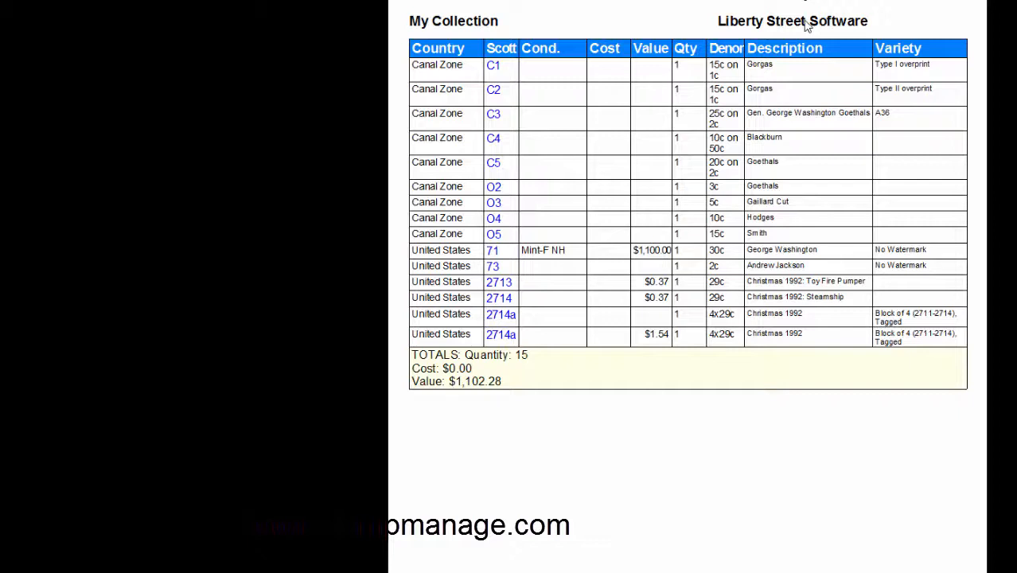
{"action": "mouse_move", "coordinate": [823, 144]}
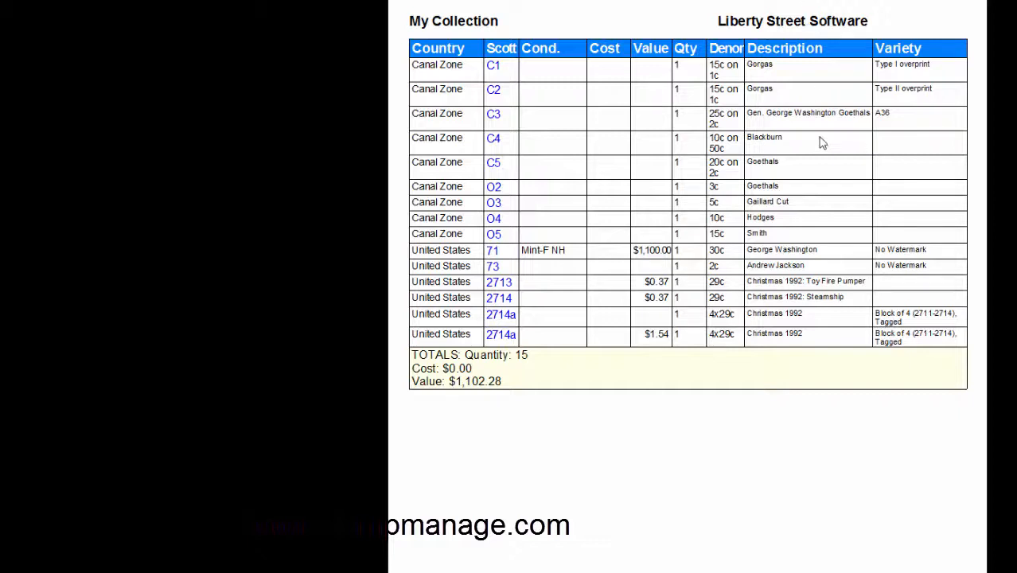
{"action": "mouse_move", "coordinate": [780, 111]}
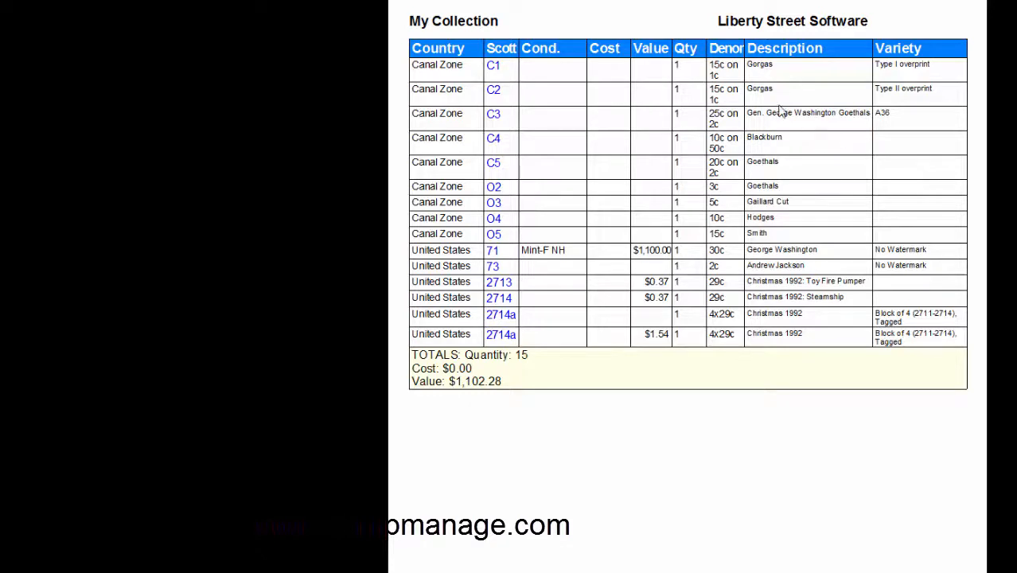